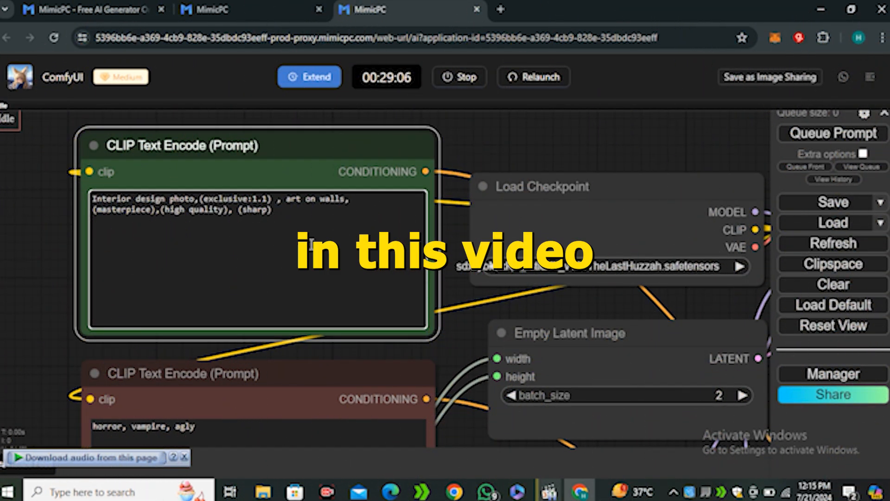
Launch MimicPC for free to open the AI app catalogue in a new tab.
text(, att)
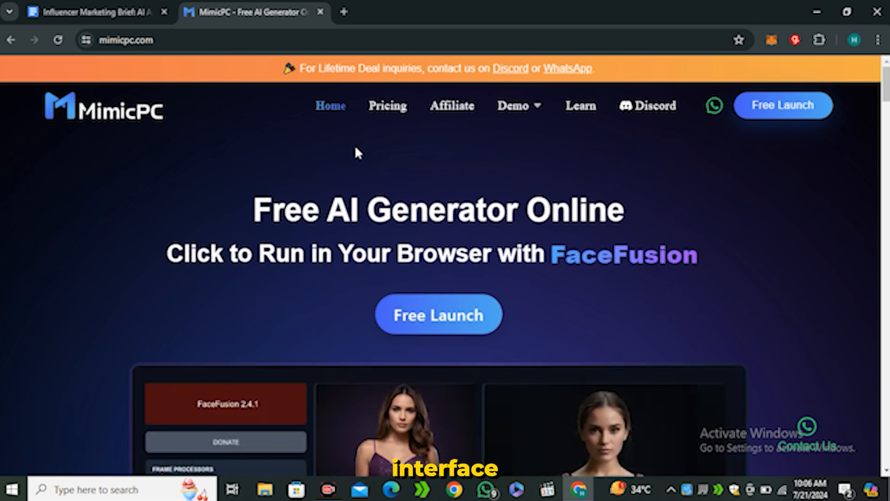
scroll(down, 3)
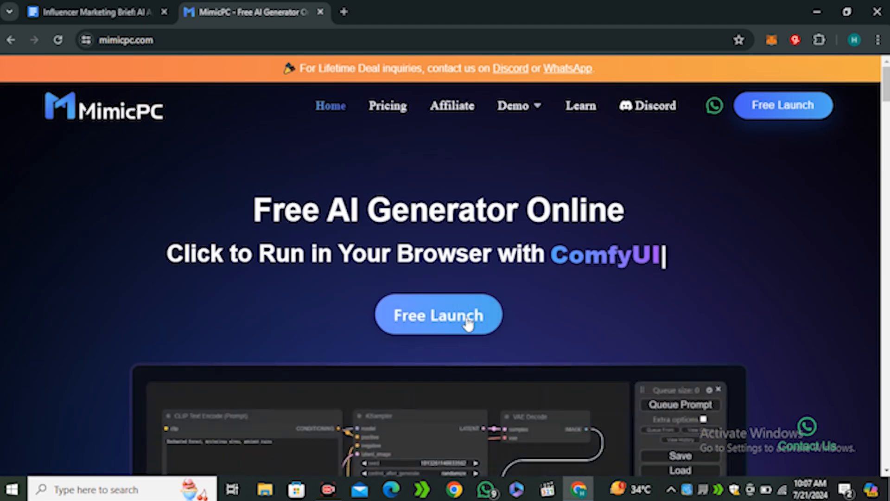
click(440, 315)
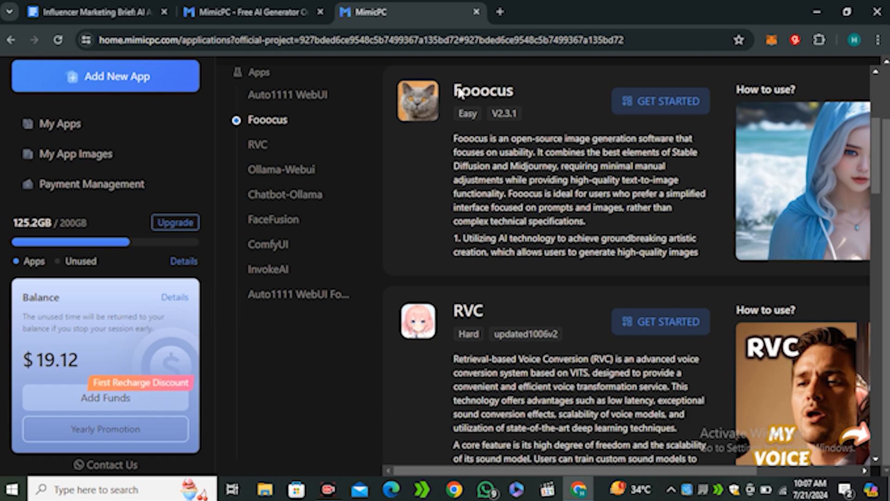
mouse_move(373, 193)
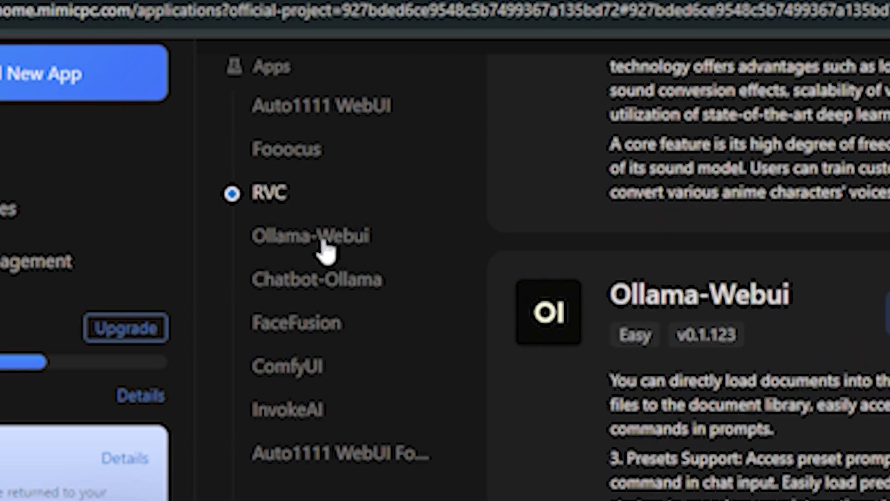
click(322, 105)
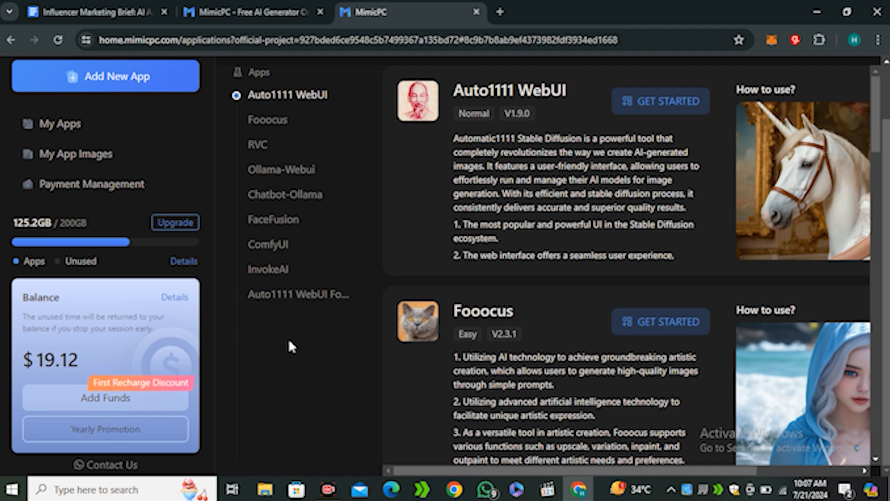
mouse_move(352, 304)
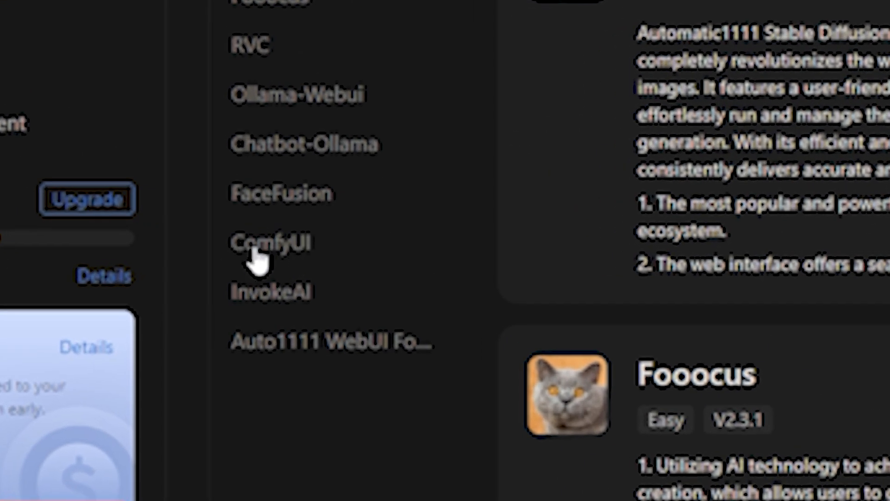
Create and start a ComfyUI V2.3.1 app on Medium hardware.
click(263, 241)
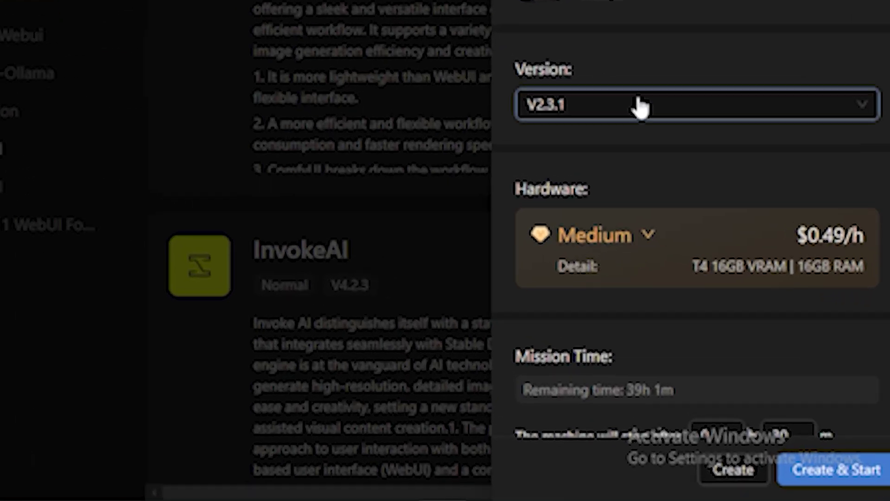
scroll(down, 3)
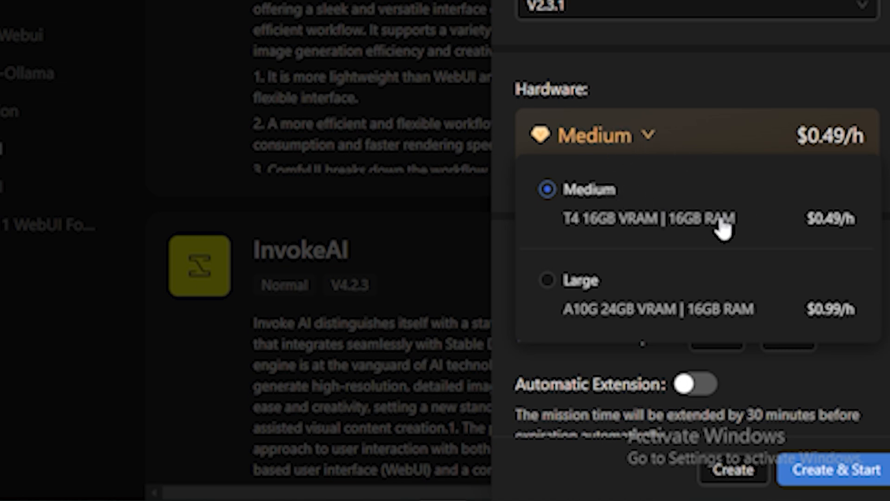
mouse_move(820, 247)
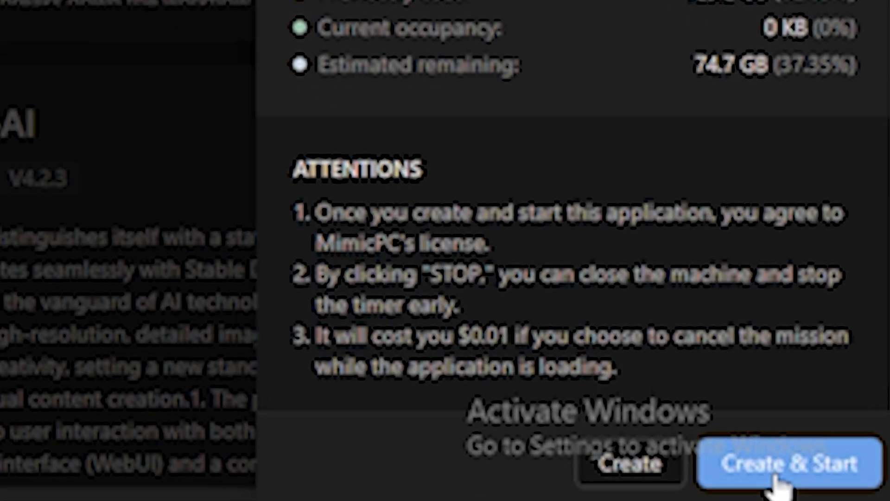
click(783, 467)
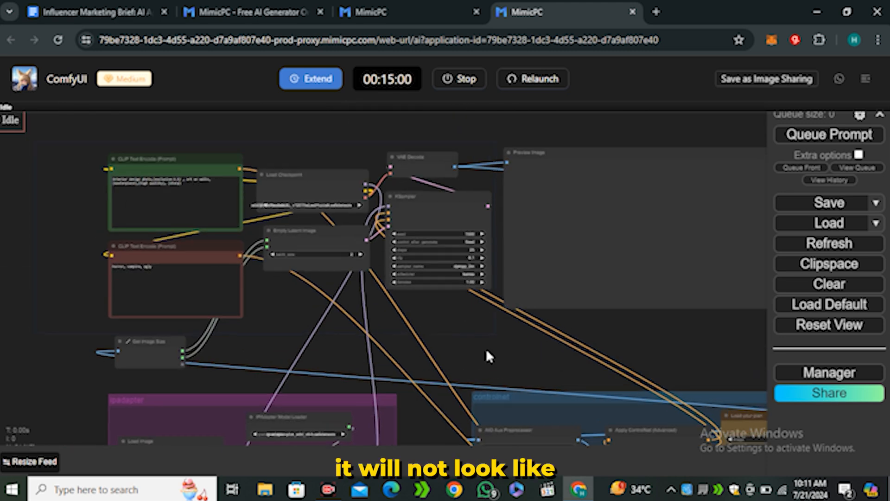
mouse_move(455, 330)
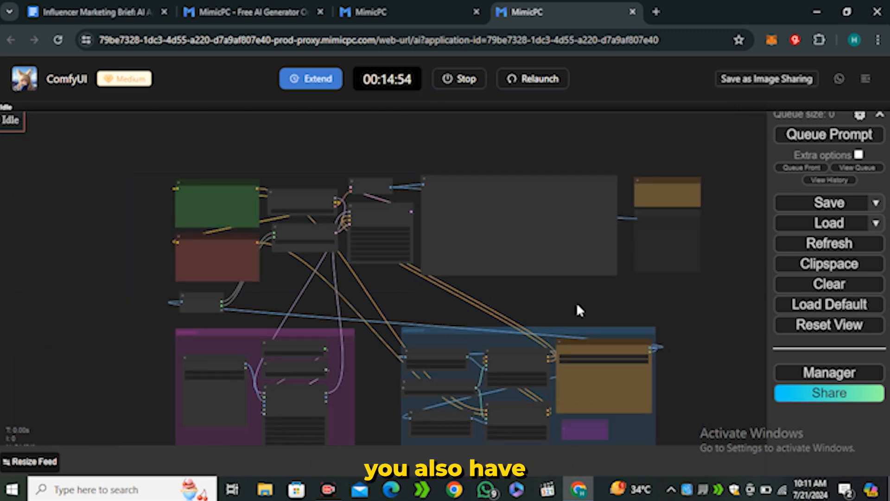
Open the canvas context menu on the starter IPAdapter and ControlNet workflow.
right_click(579, 310)
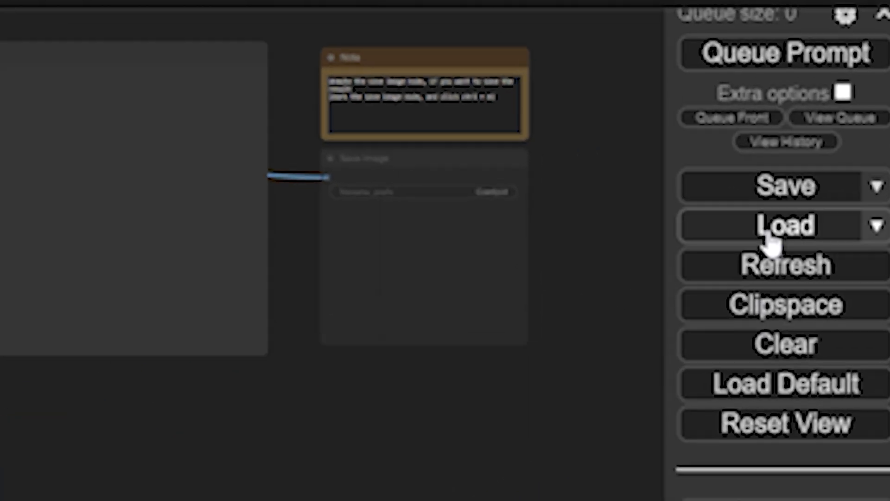
Load the workflow image from Downloads and dismiss the FromBasicPipe_v2/ToBasicPipe missing-node warning.
click(781, 226)
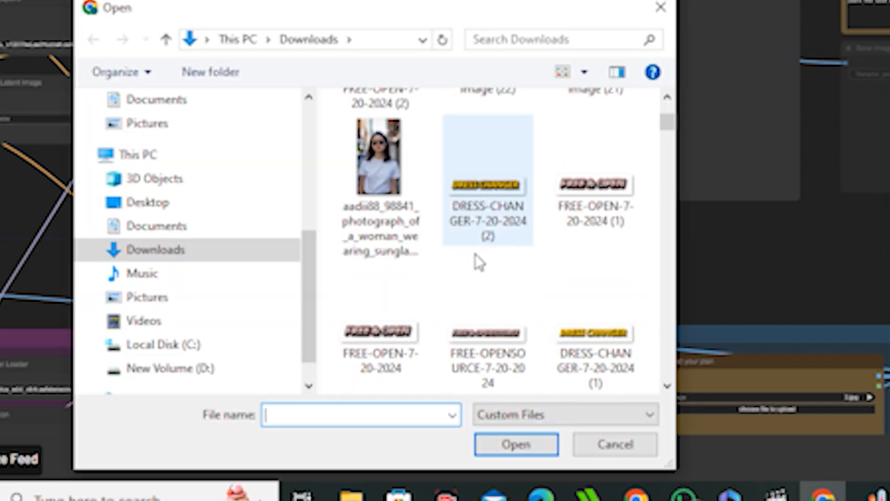
scroll(down, 3)
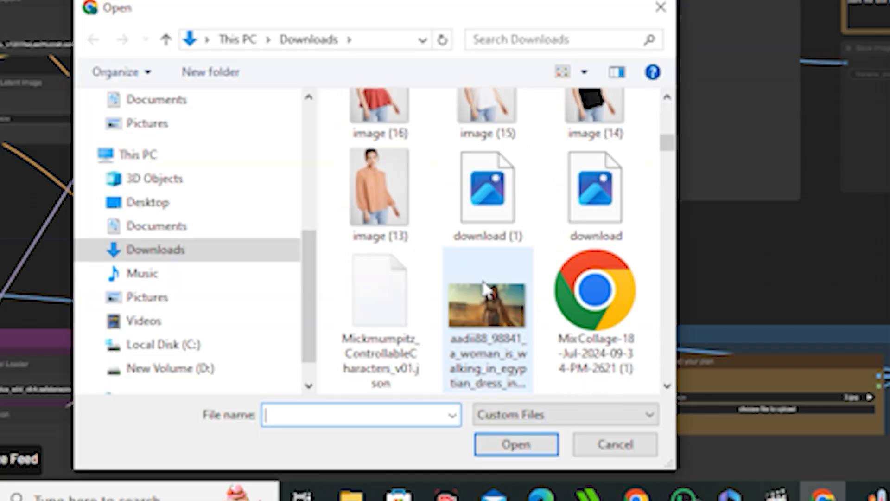
click(614, 444)
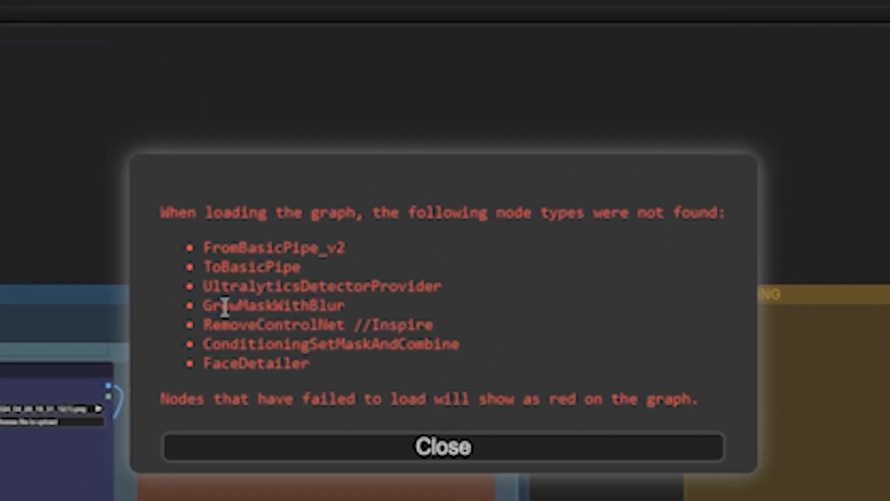
mouse_move(255, 293)
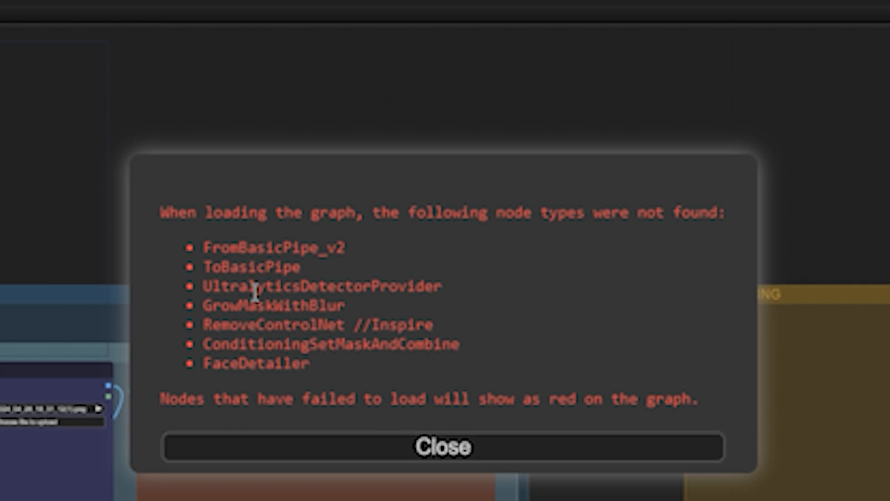
double_click(276, 248)
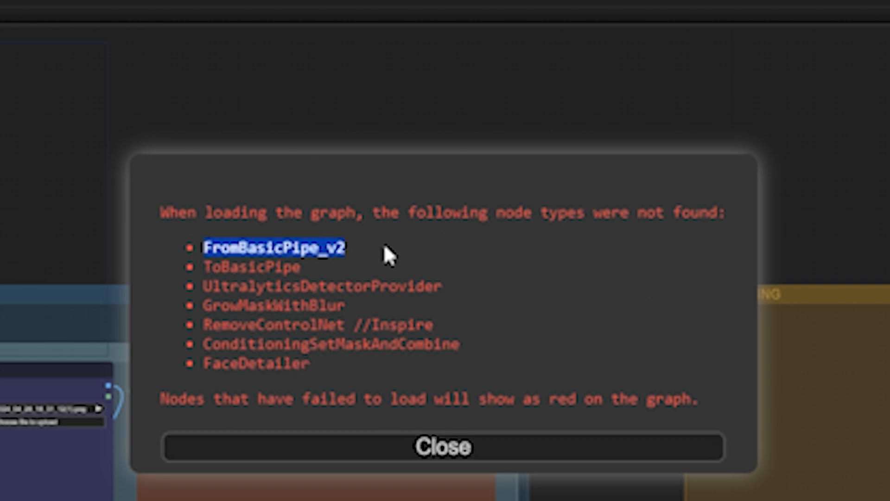
double_click(253, 267)
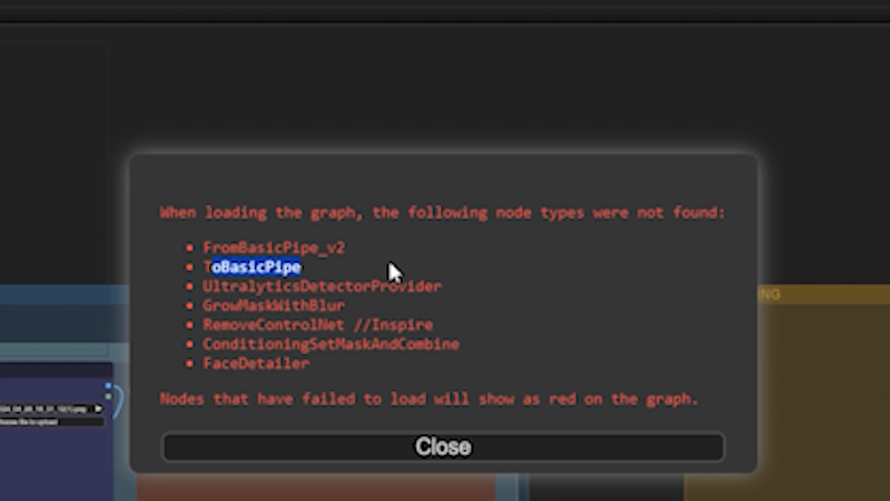
click(442, 446)
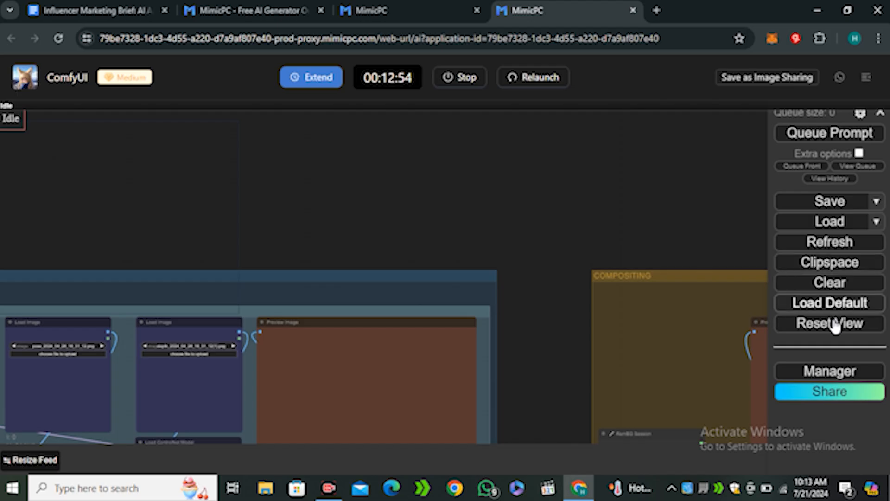
click(830, 371)
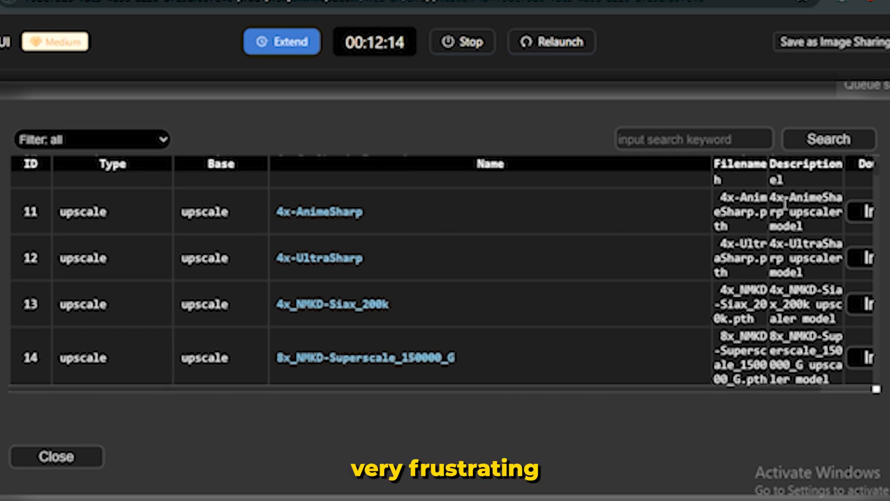
scroll(down, 3)
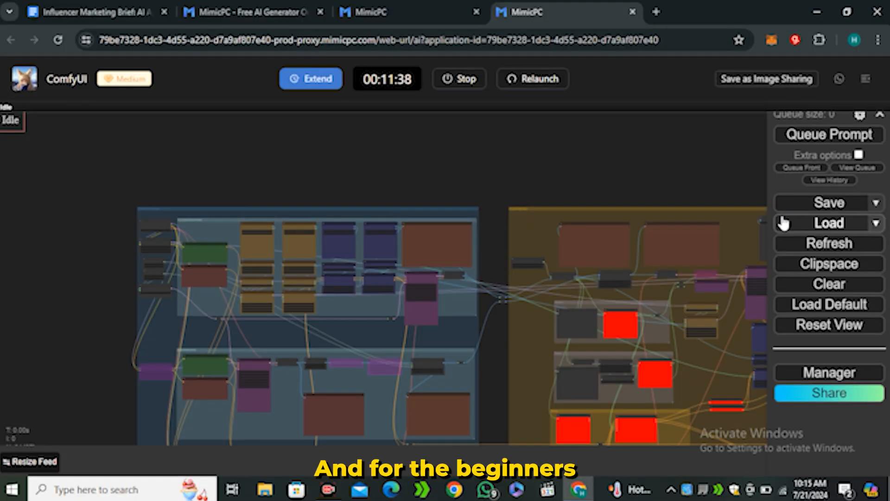
mouse_move(620, 175)
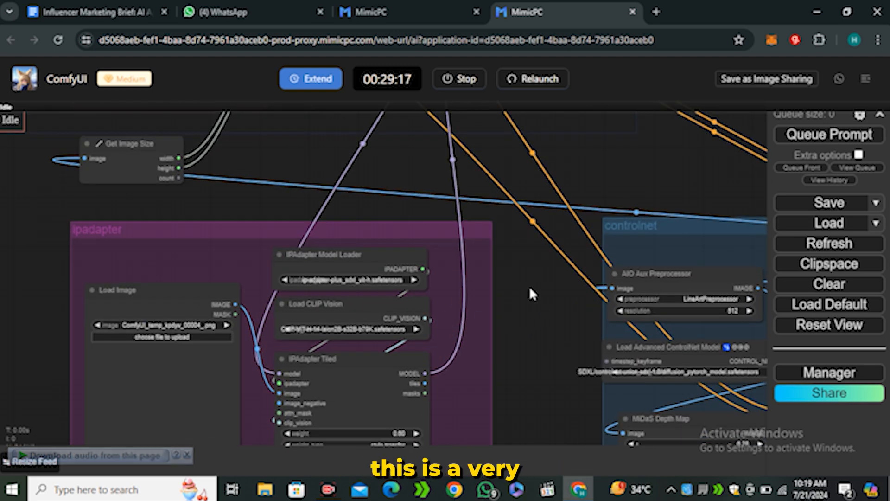
Pan the other session's canvas to the prompt encoders and KSampler nodes.
drag(531, 293, 395, 311)
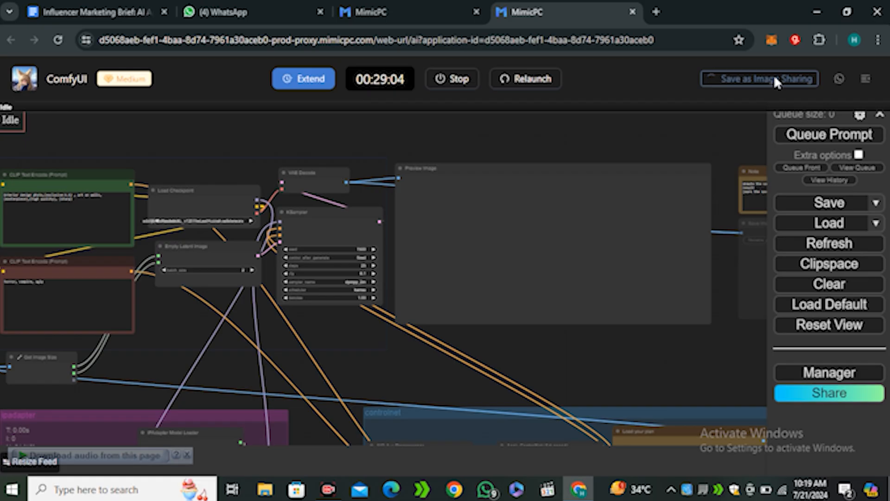
Save the workflow as a shareable image named 'test 1' with an uploaded picture.
click(756, 78)
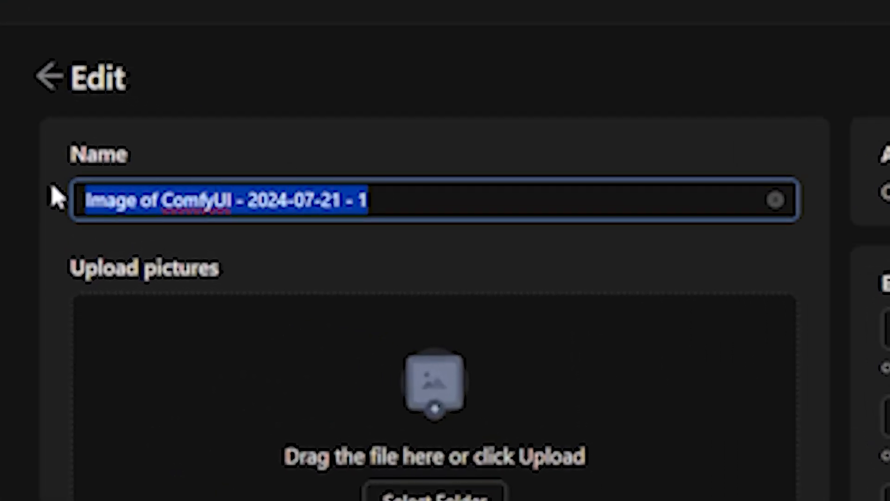
text(test 1)
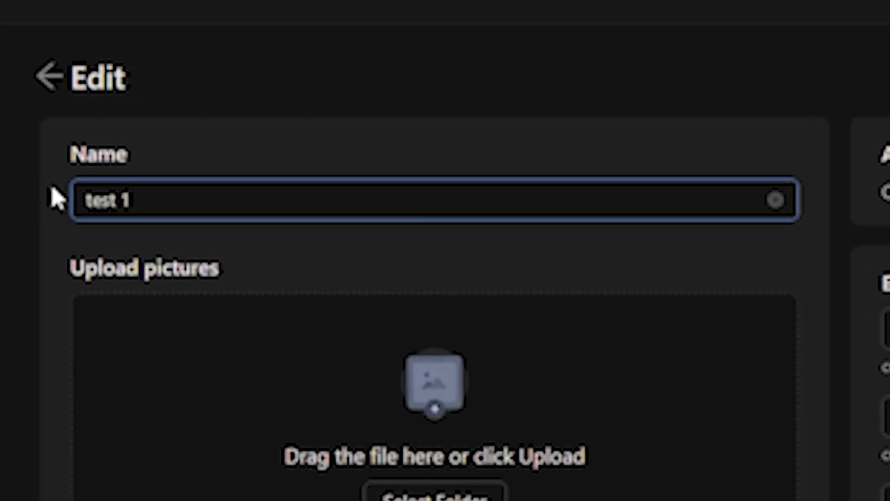
scroll(down, 3)
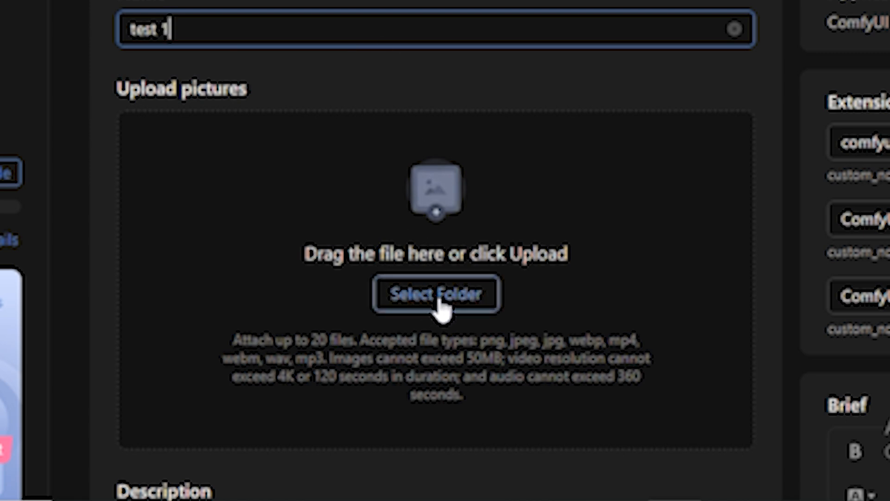
click(434, 294)
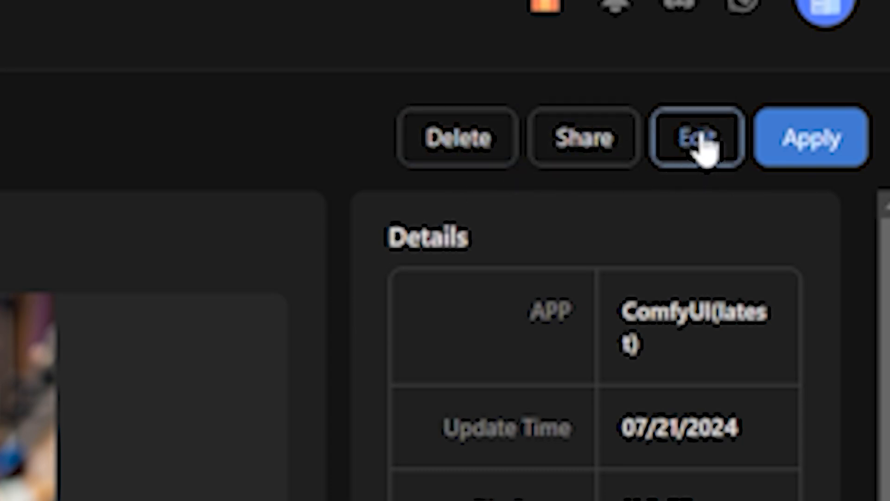
mouse_move(748, 162)
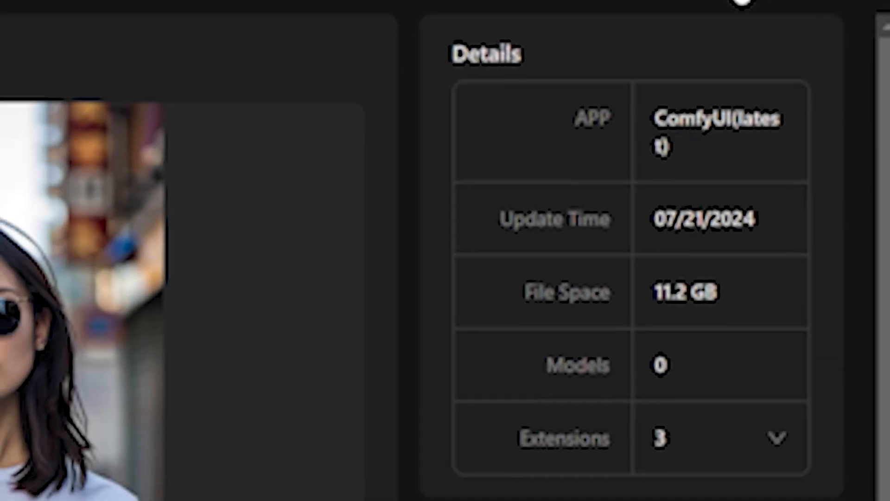
mouse_move(598, 325)
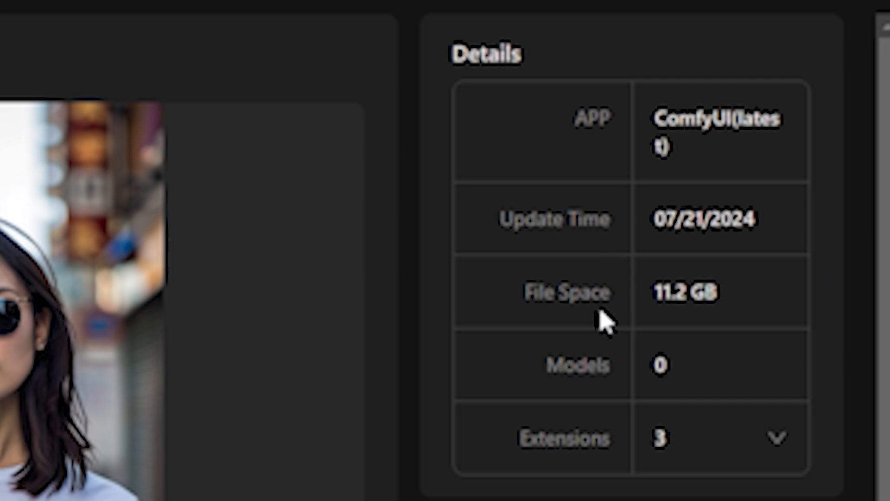
mouse_move(679, 327)
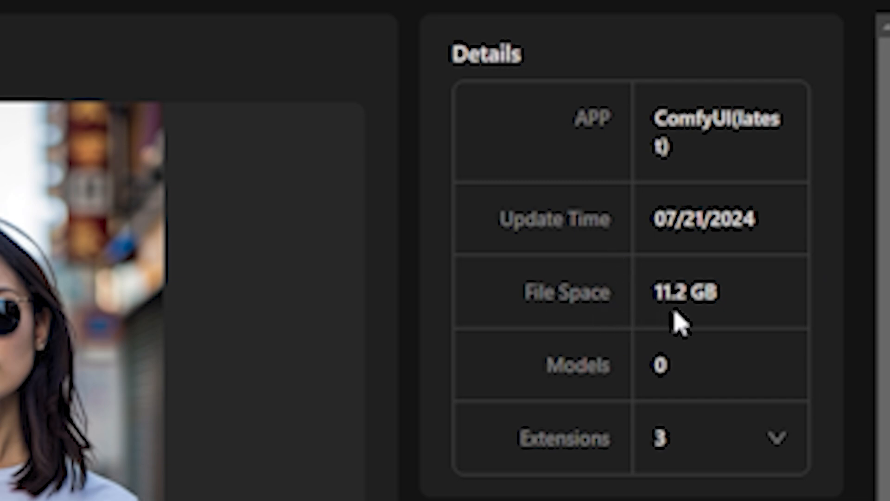
Expand the test 1 image's Extensions entry to list its three extensions.
scroll(down, 3)
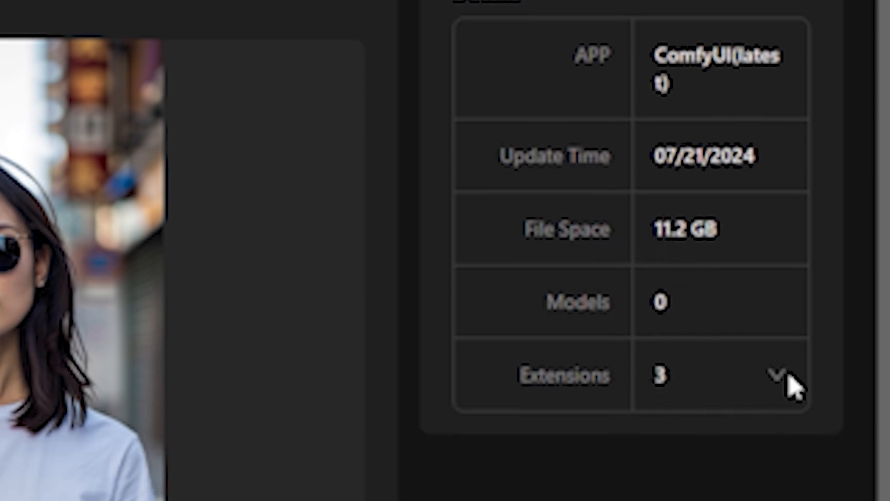
click(776, 378)
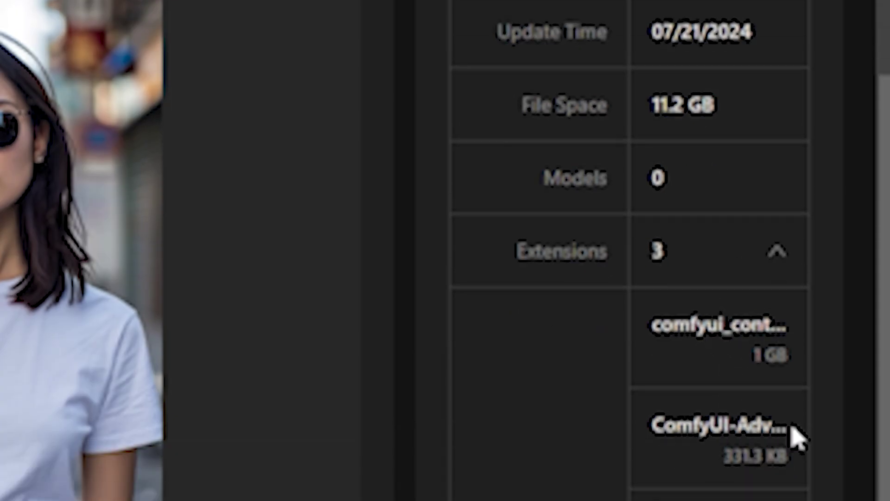
scroll(down, 3)
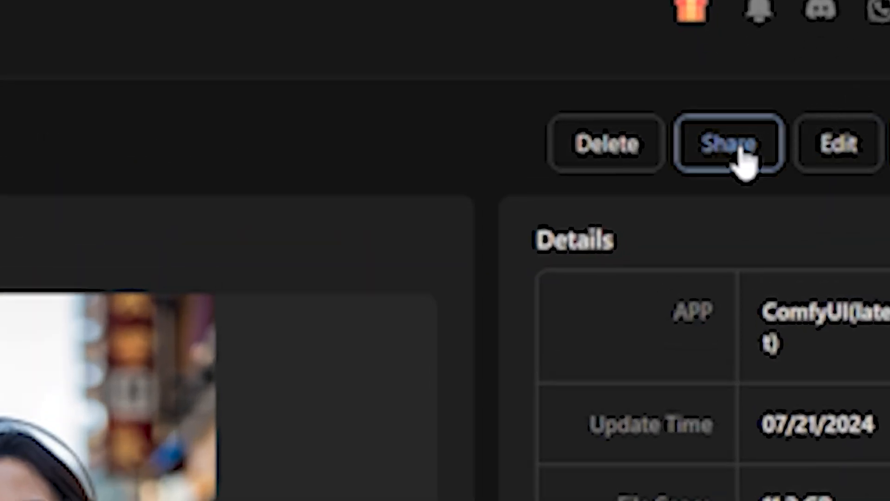
Create a share link with Indefinite validity and Authorization Code turned off.
click(727, 142)
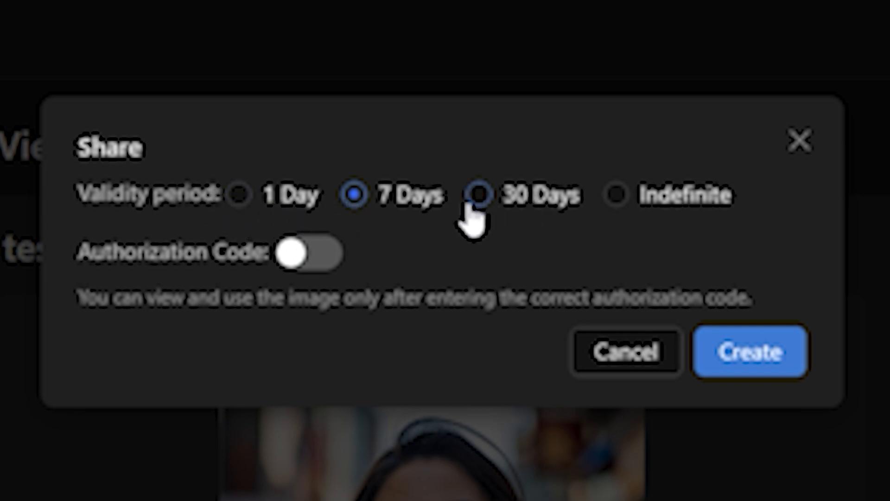
click(480, 195)
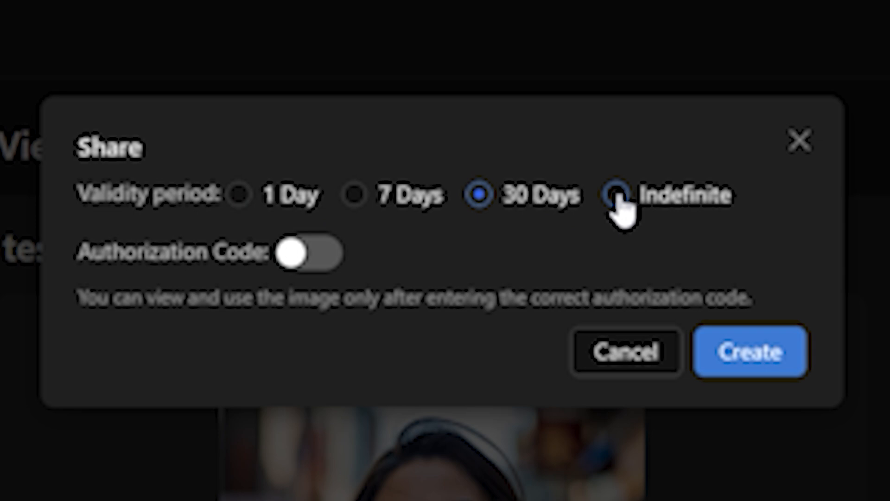
click(617, 196)
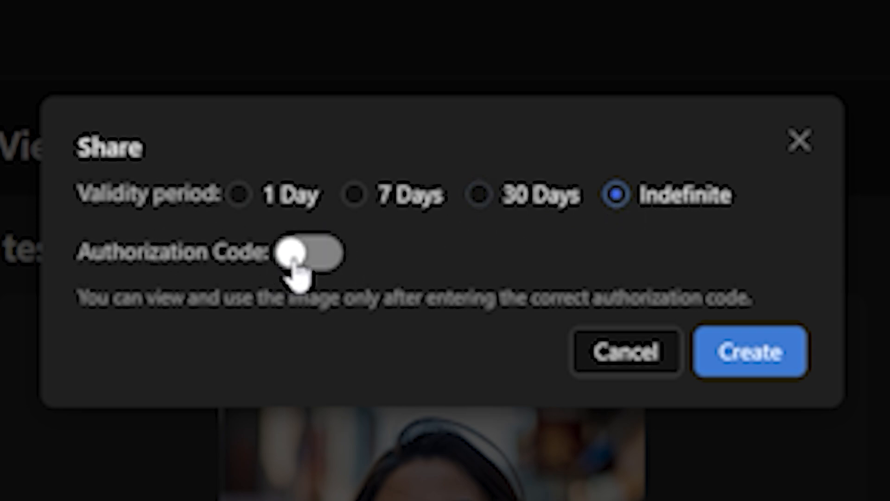
click(307, 254)
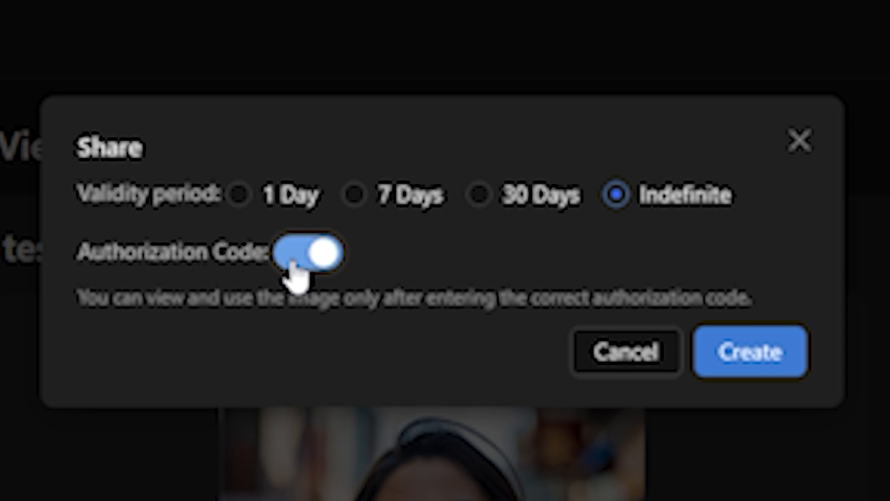
click(307, 253)
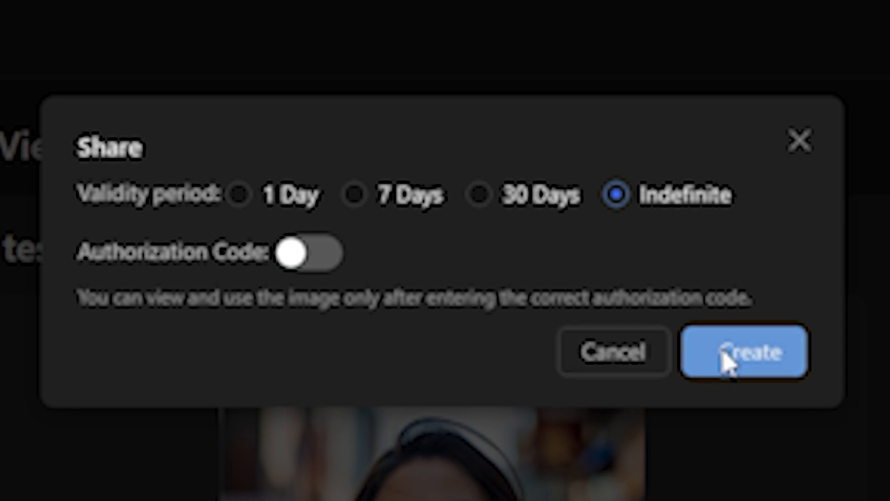
click(743, 354)
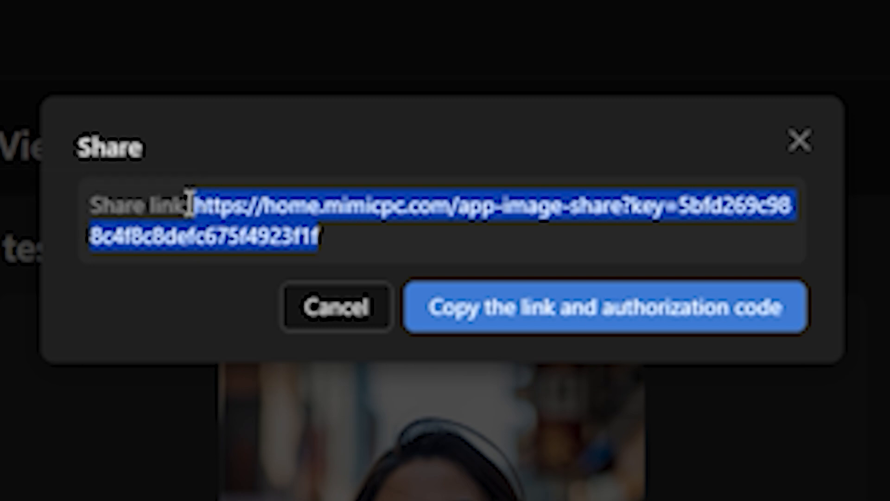
mouse_move(446, 267)
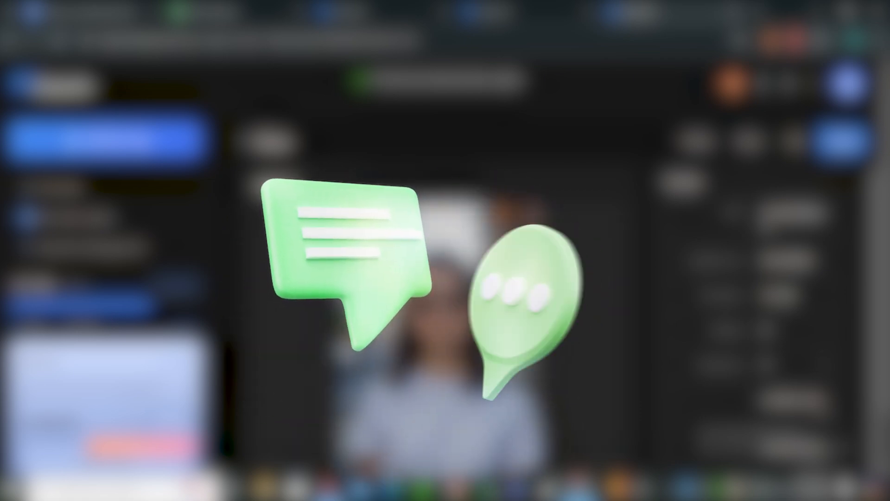
Copy the share link and authorization code.
click(749, 141)
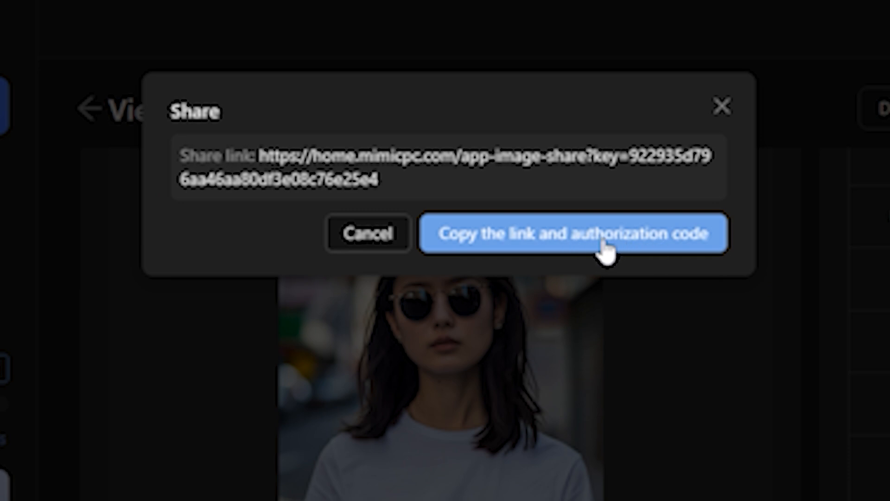
mouse_move(480, 245)
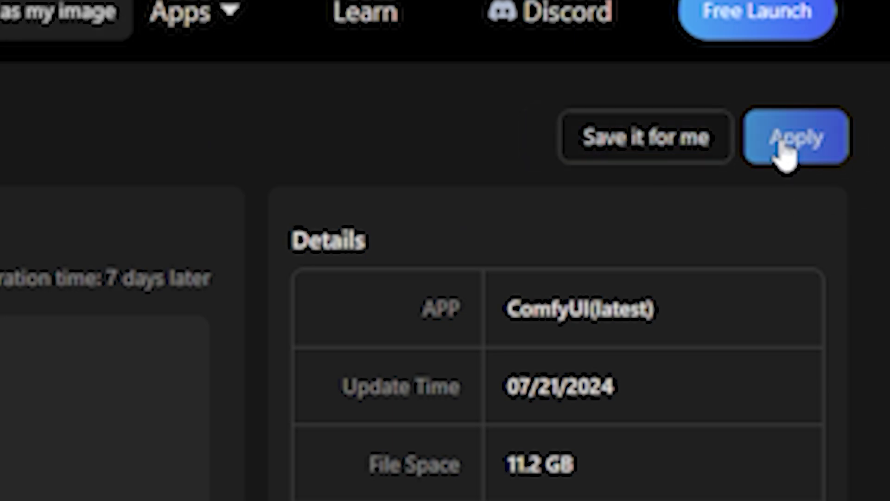
Scroll down the shared image page.
scroll(down, 3)
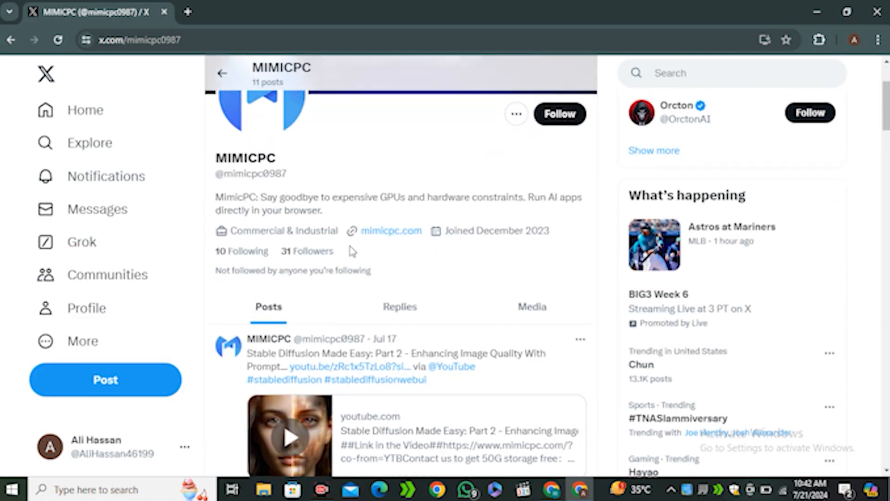
Scroll MimicPC's X feed down to the Jul 10 ComfyUI photo-colouring post with its share link.
scroll(down, 3)
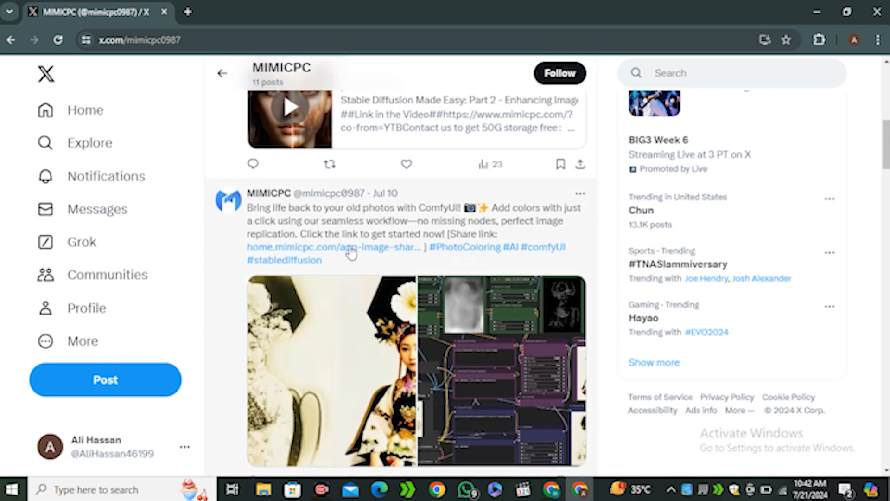
scroll(down, 3)
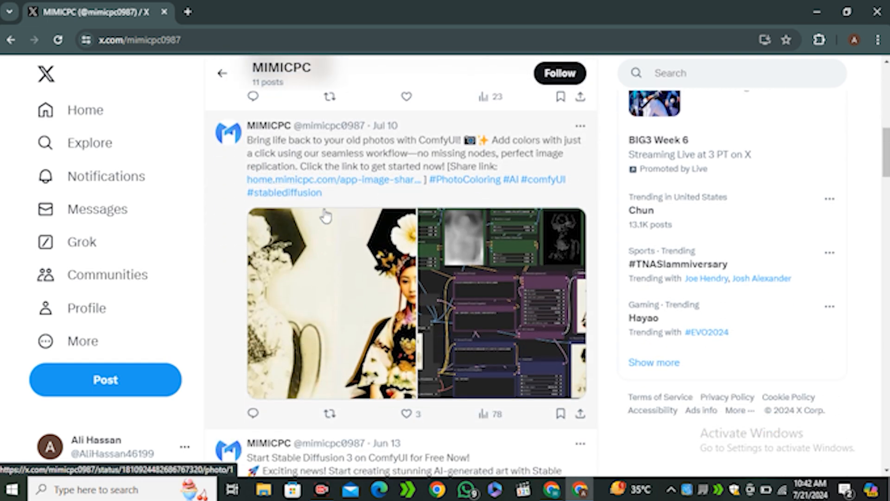
mouse_move(463, 179)
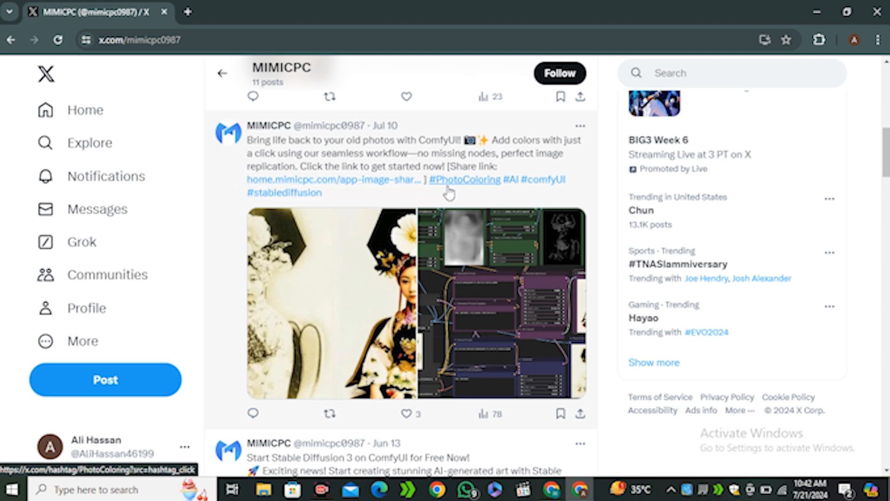
mouse_move(404, 196)
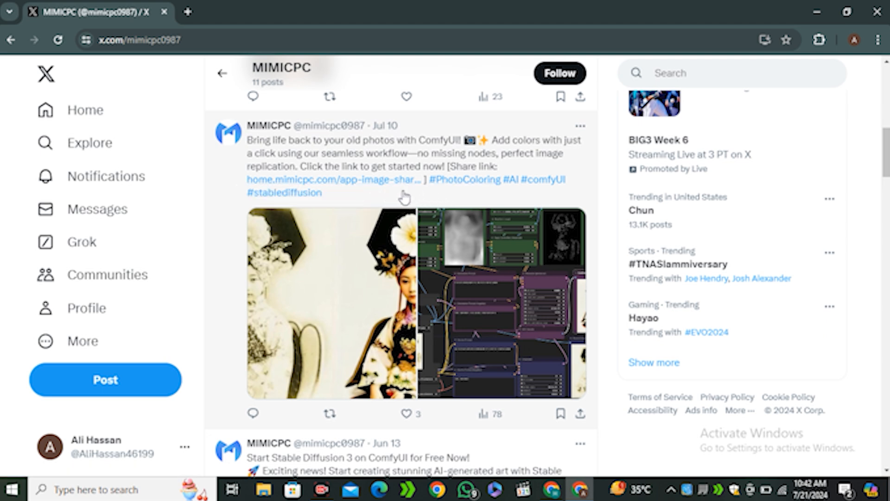